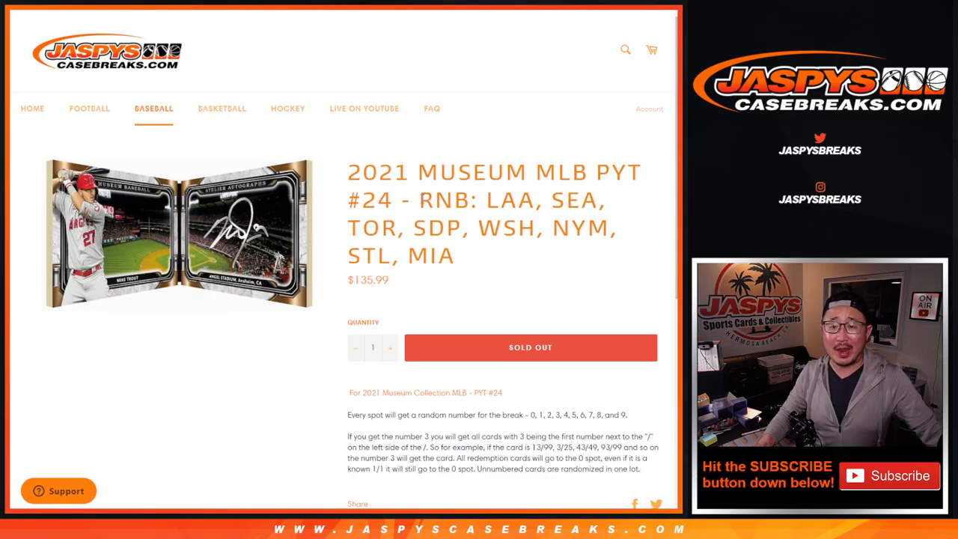
# Step: Copy the RNB code and the team list from the break title
pyautogui.doubleClick(443, 201)
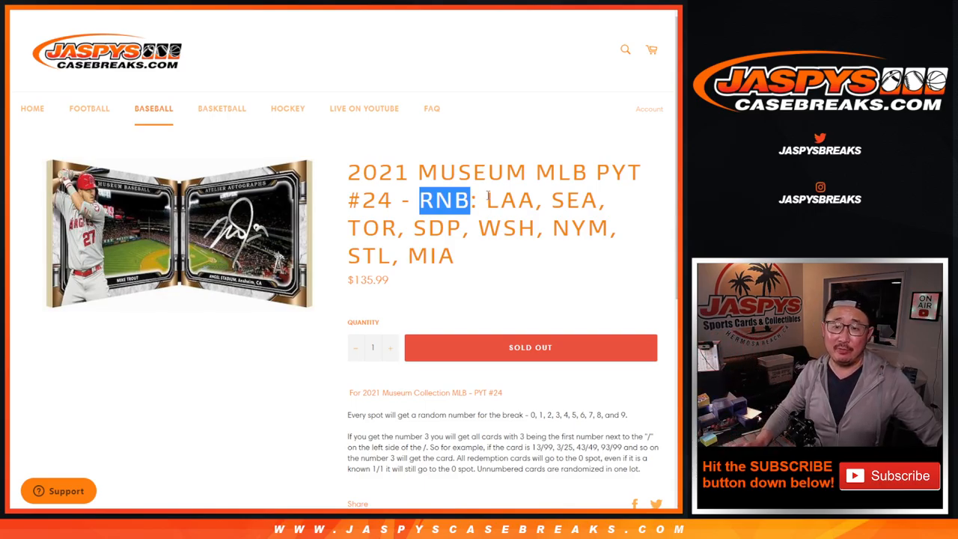
pyautogui.moveTo(419, 201); pyautogui.dragTo(452, 255)
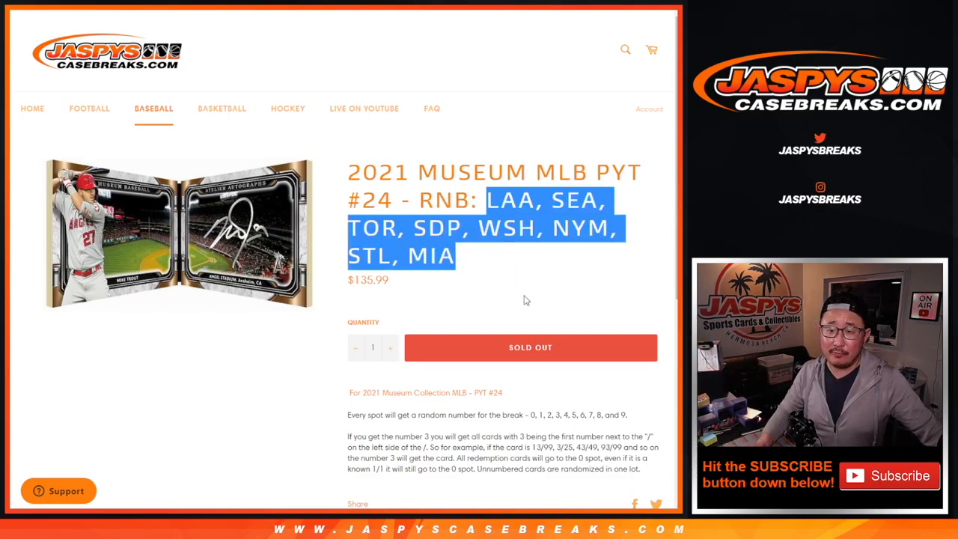
pyautogui.scroll(-3)
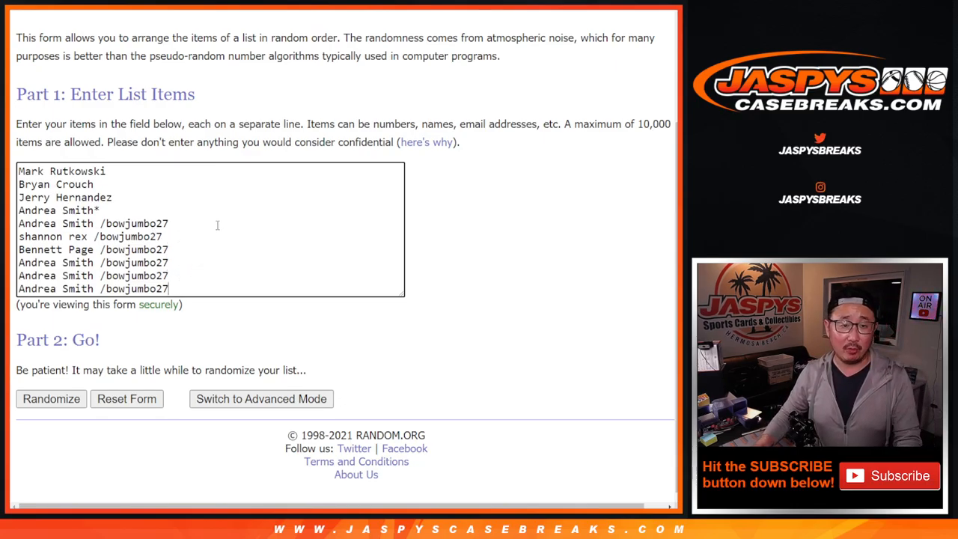
# Step: Shuffle the ten participant names, copy the shuffled list, and return to the entry form
pyautogui.click(125, 398)
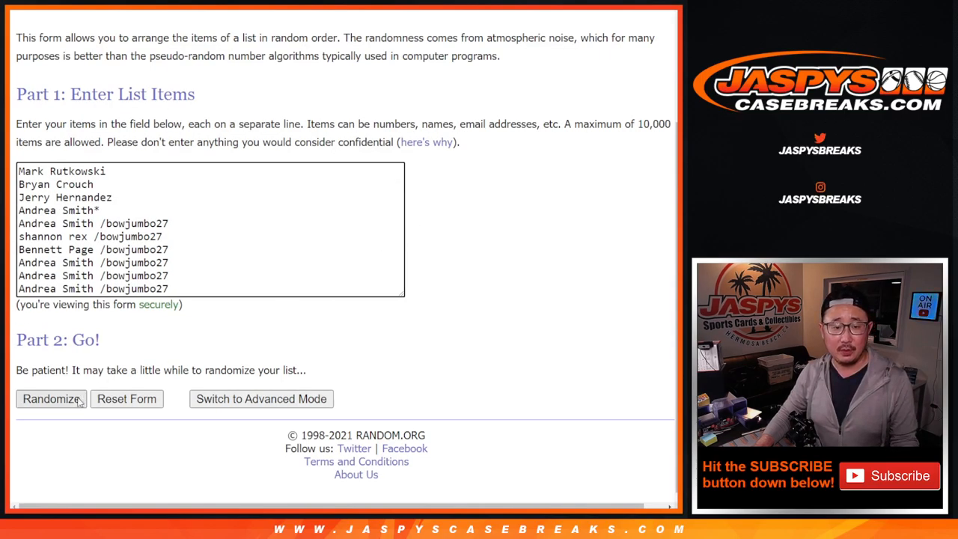
pyautogui.click(51, 398)
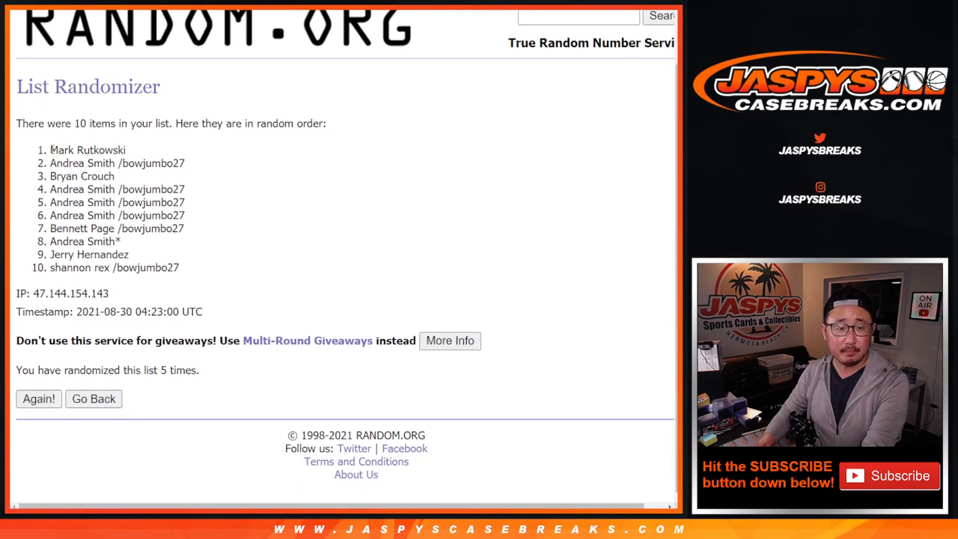
pyautogui.moveTo(51, 150); pyautogui.dragTo(180, 267)
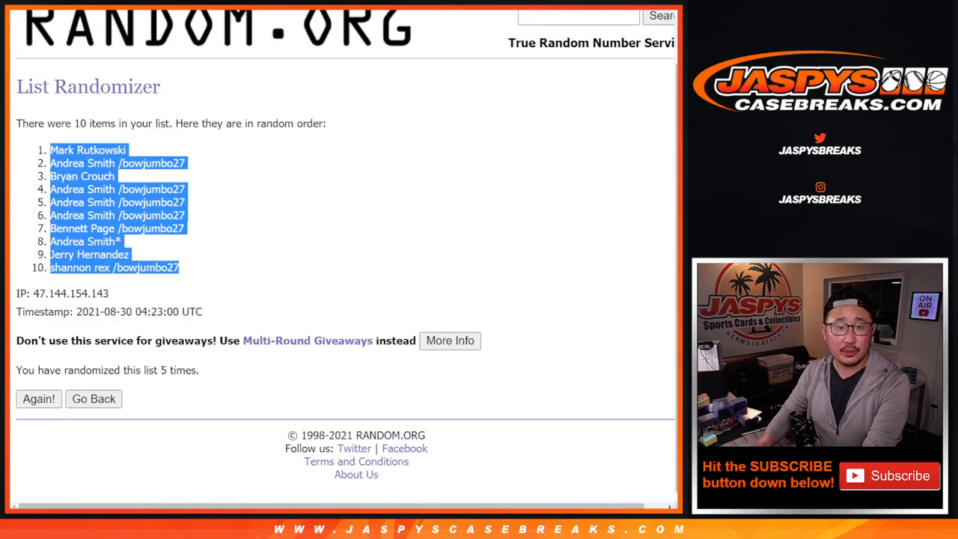
pyautogui.click(93, 399)
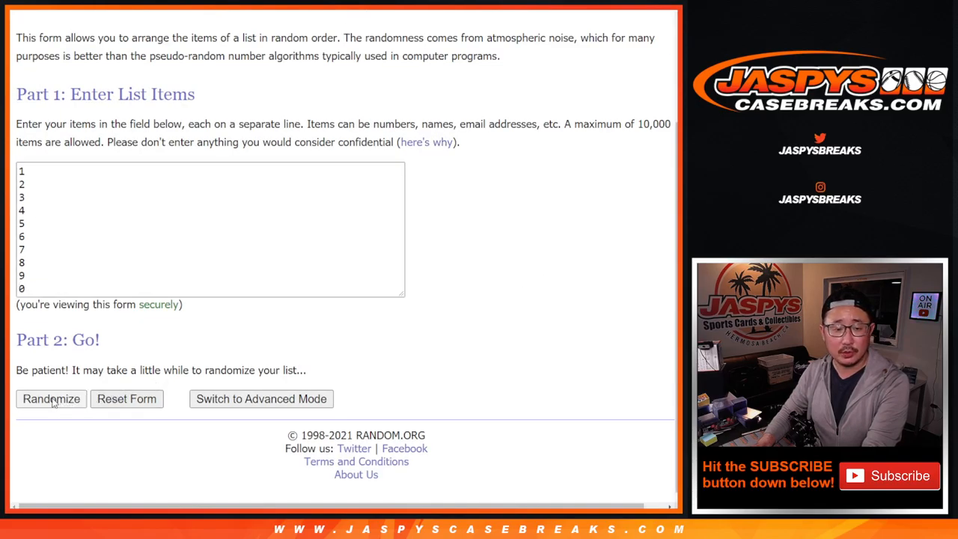
# Step: Shuffle the digits 0 to 9 and copy the resulting order
pyautogui.click(51, 399)
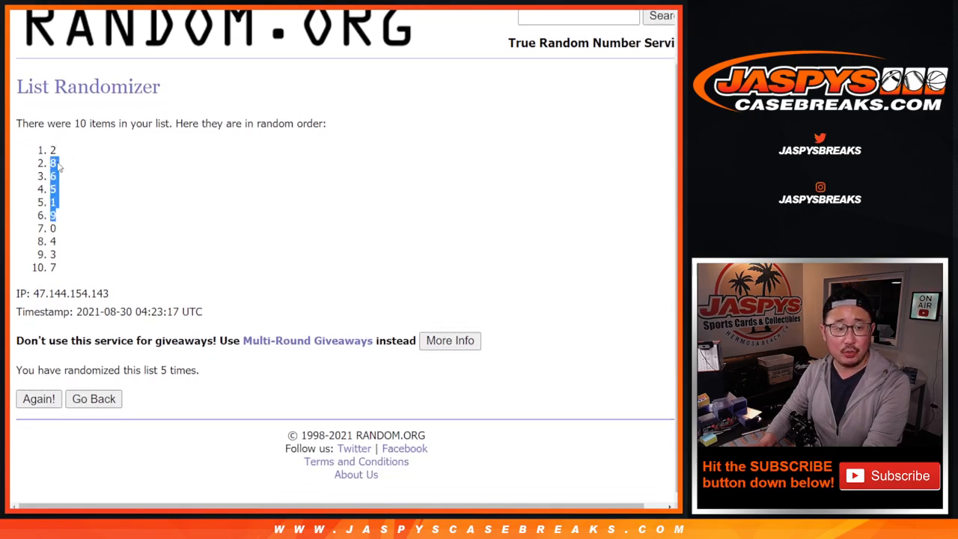
pyautogui.moveTo(54, 150); pyautogui.dragTo(54, 266)
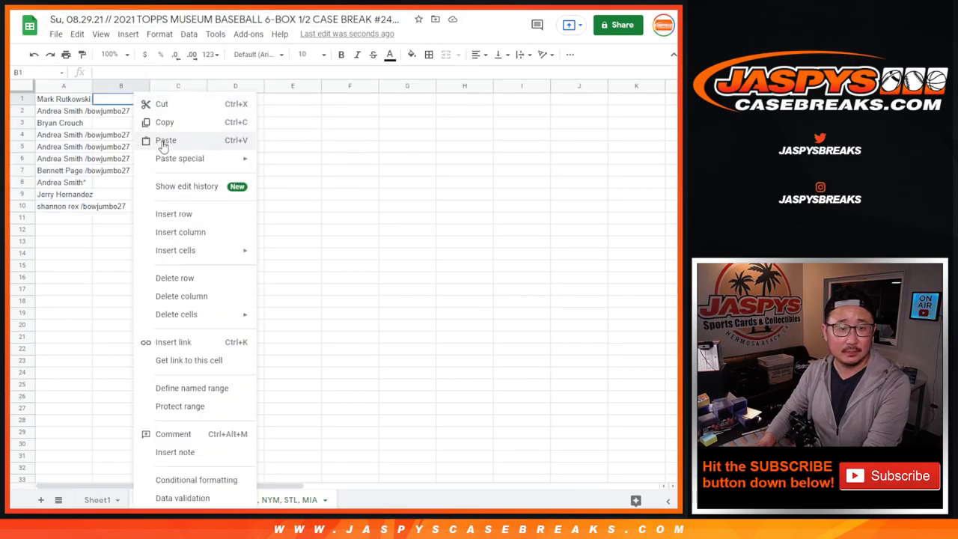
# Step: Paste the shuffled digits in column B beside the names and set all text to size 14
pyautogui.click(165, 141)
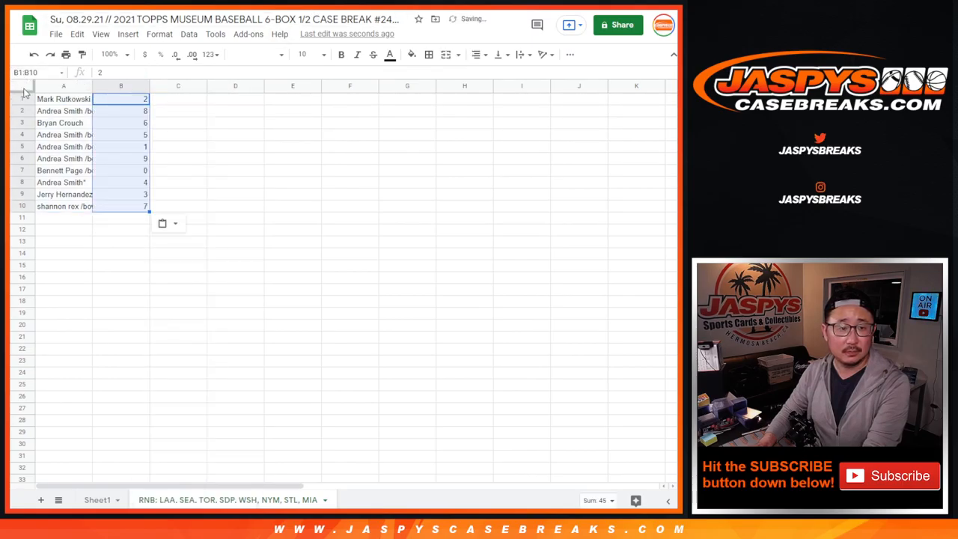
pyautogui.click(304, 54)
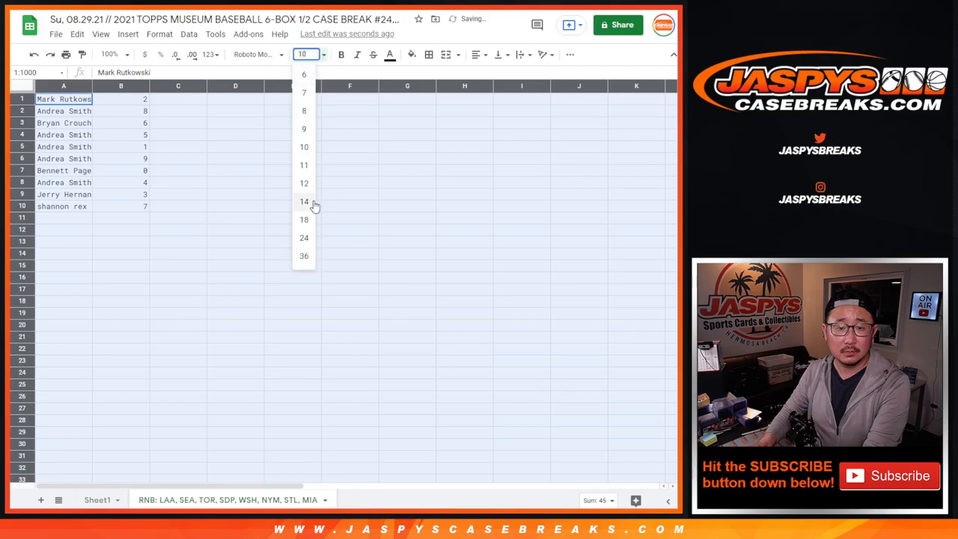
pyautogui.click(304, 200)
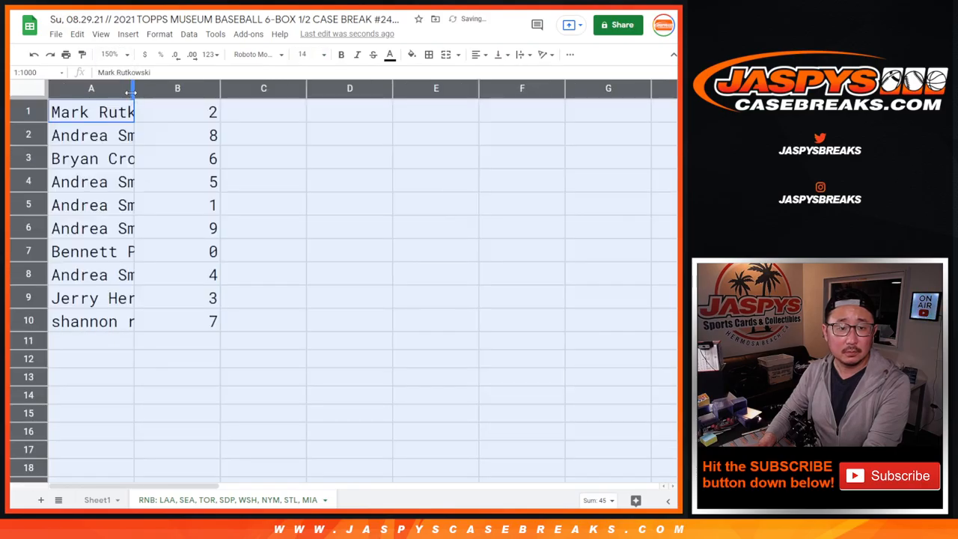
# Step: Widen column A so the full participant names show
pyautogui.moveTo(134, 88); pyautogui.dragTo(283, 89)
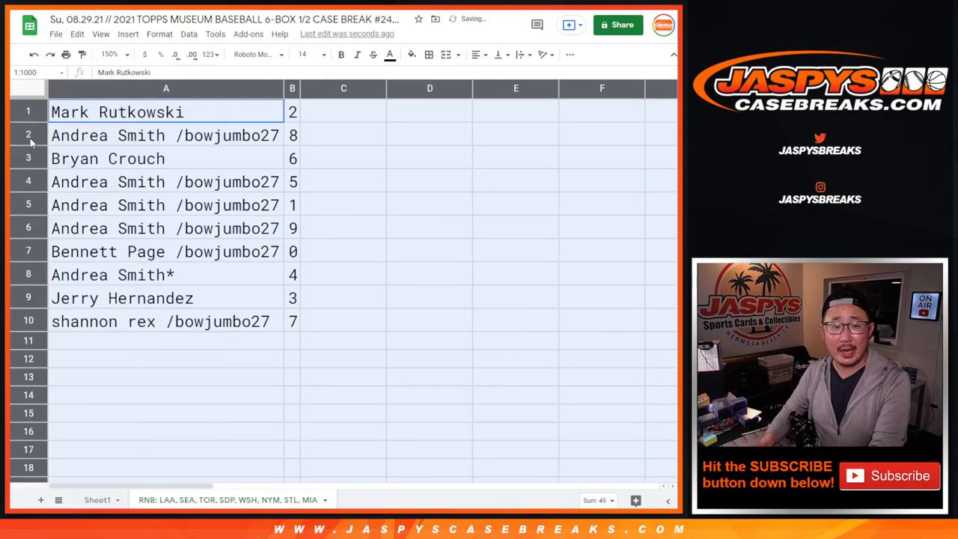
pyautogui.click(164, 181)
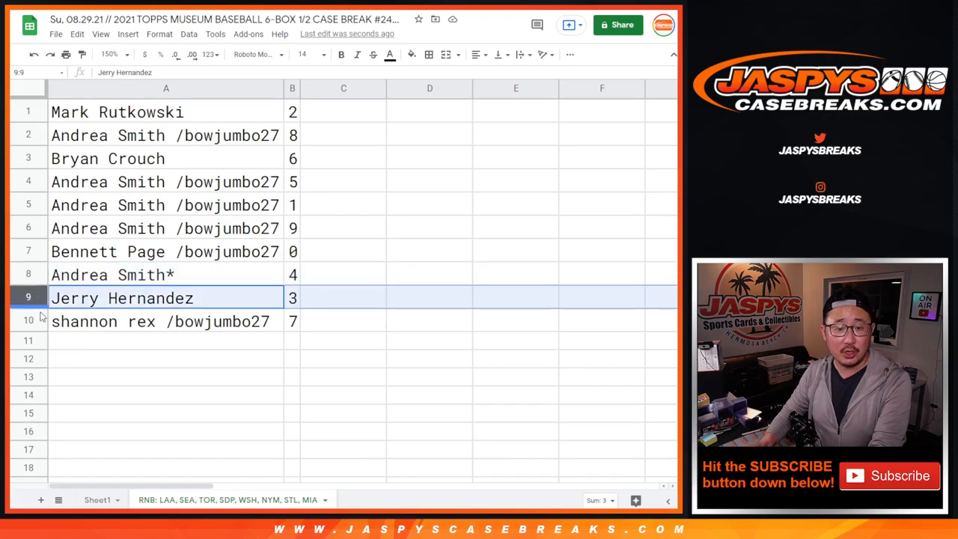
pyautogui.click(292, 89)
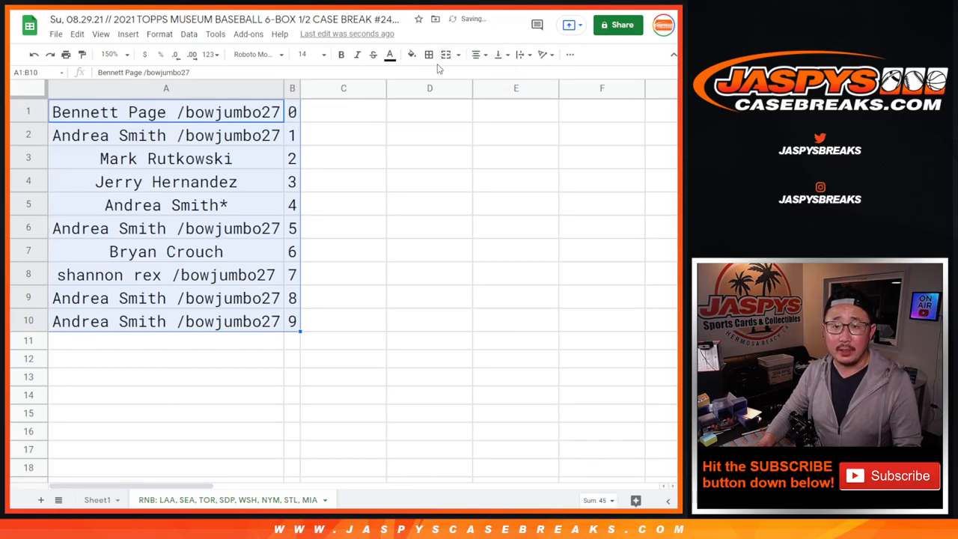
# Step: Sort A1:B10 by column B from 0 to 9 and centre the names in column A
pyautogui.click(428, 54)
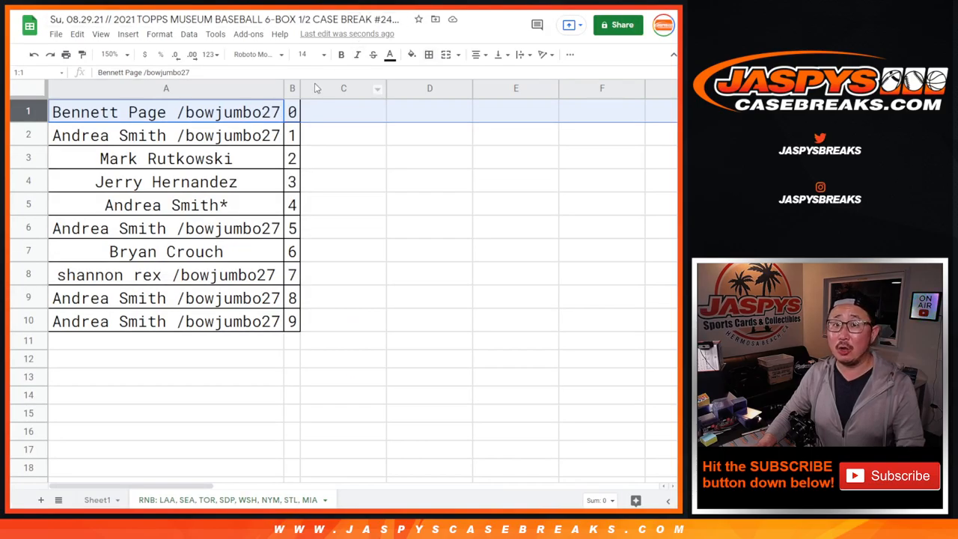
pyautogui.moveTo(326, 93)
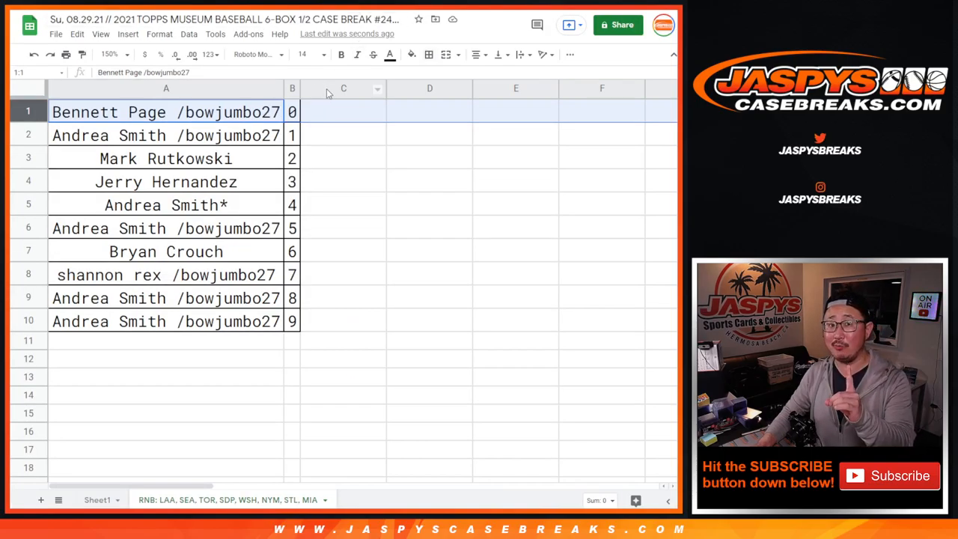
pyautogui.click(165, 134)
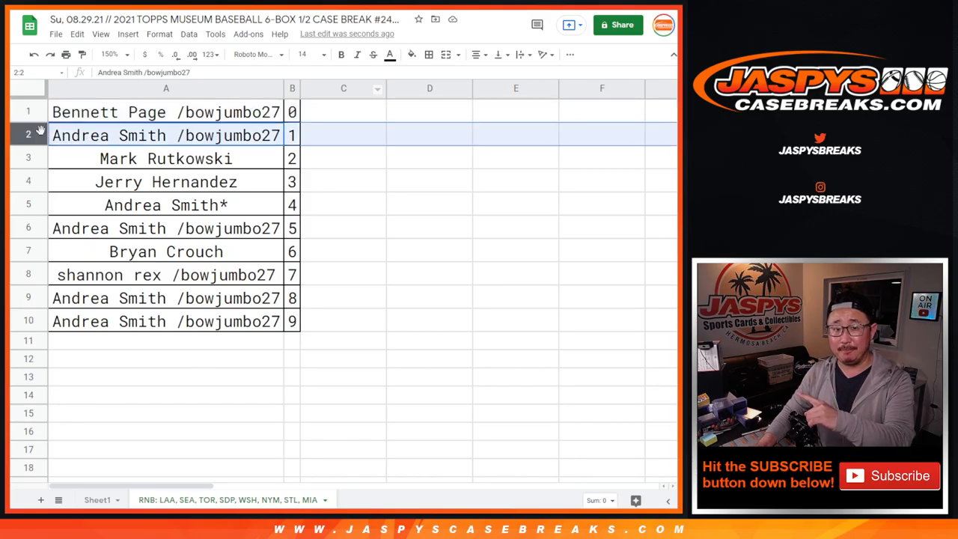
pyautogui.moveTo(262, 188)
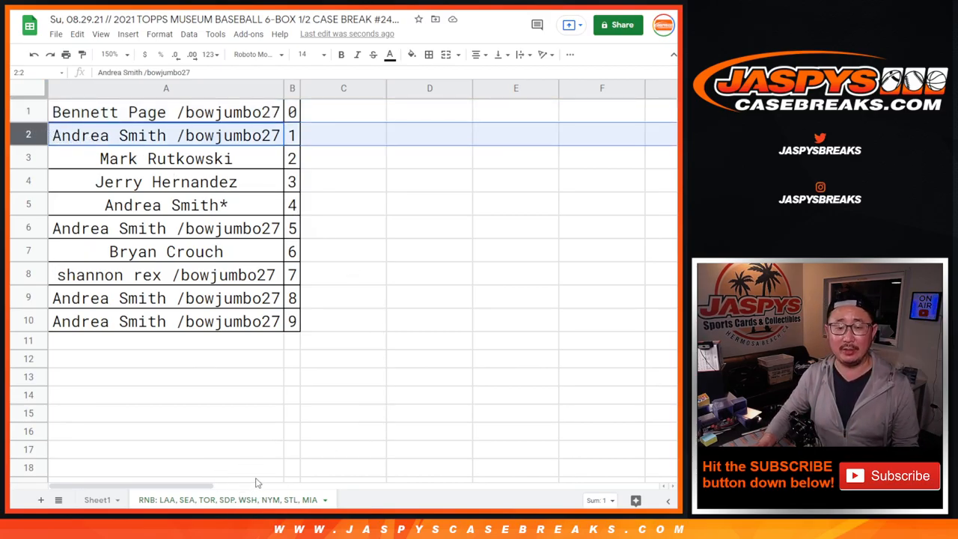
pyautogui.click(345, 111)
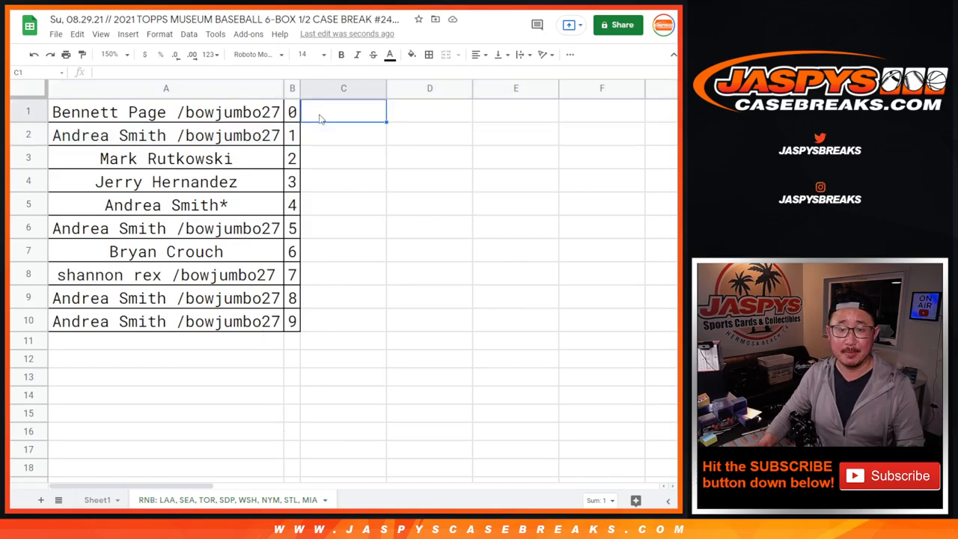